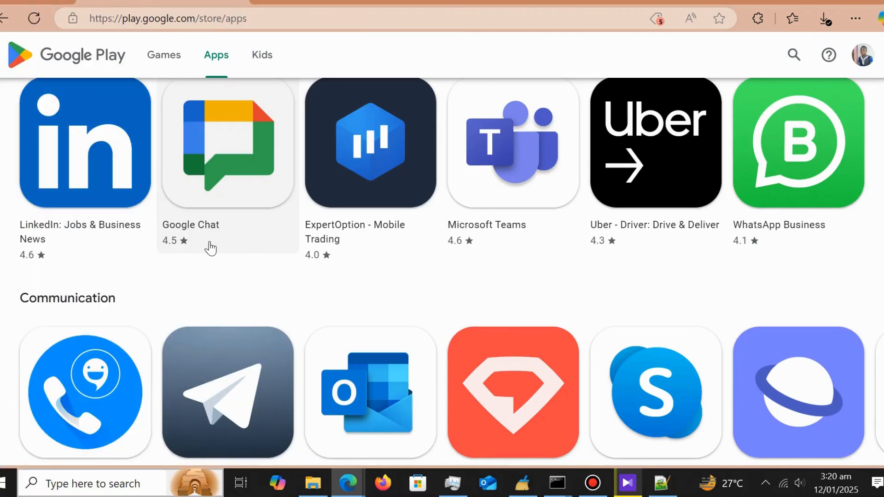
# - Scroll down through the 'television app' results grid to browse many TV app titles
pyautogui.scroll(-3)
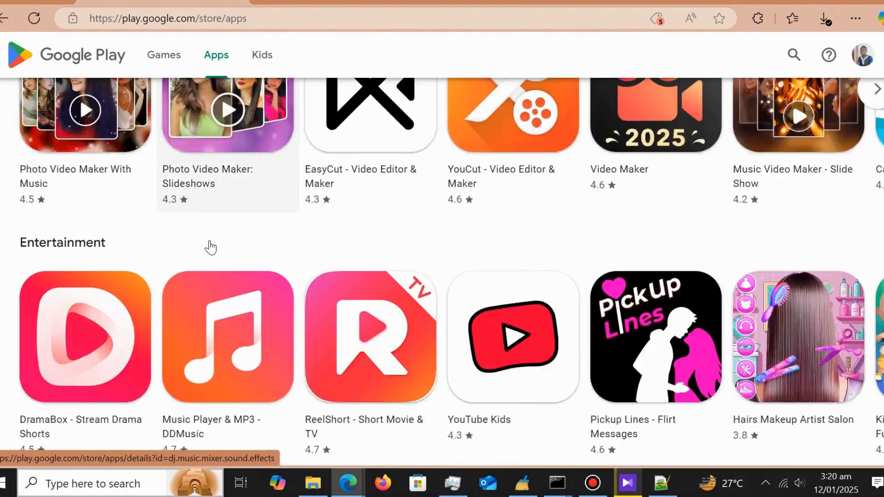
pyautogui.scroll(-3)
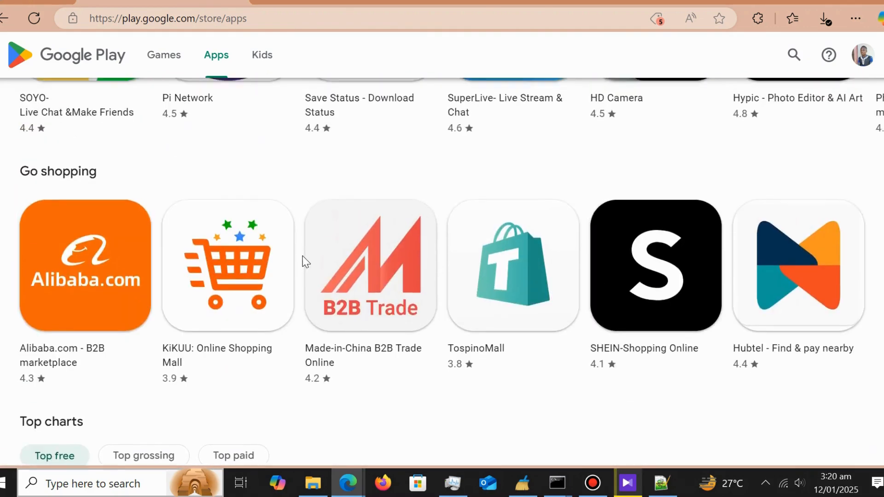
pyautogui.scroll(-3)
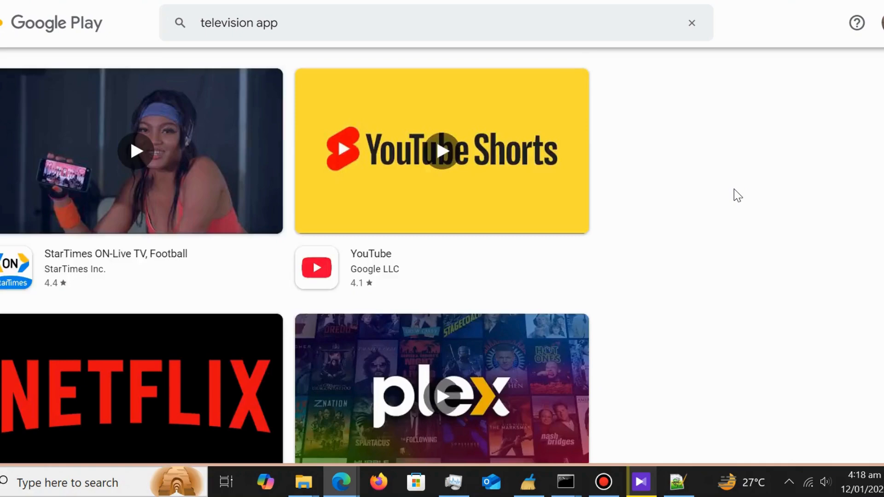
pyautogui.scroll(-3)
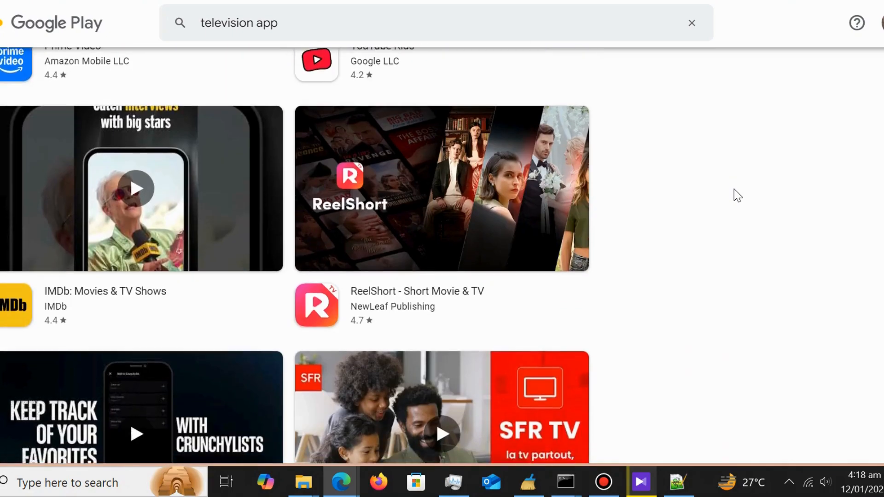
pyautogui.scroll(-3)
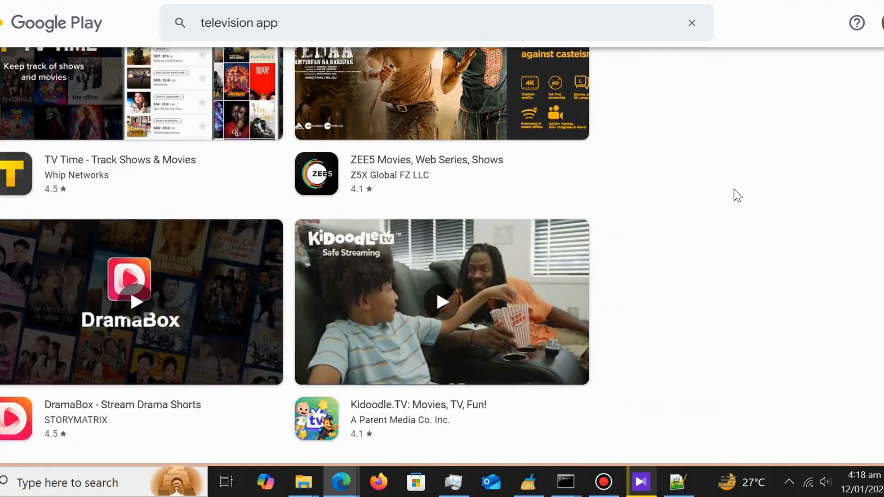
pyautogui.scroll(-3)
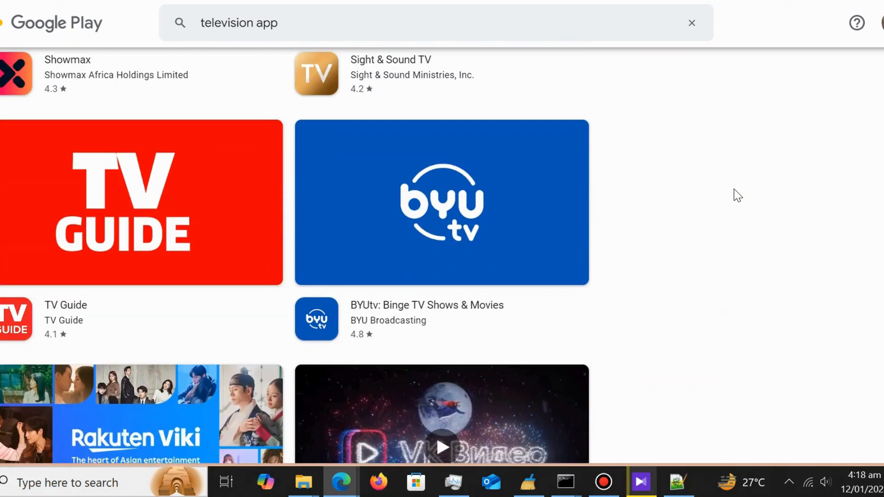
pyautogui.scroll(-3)
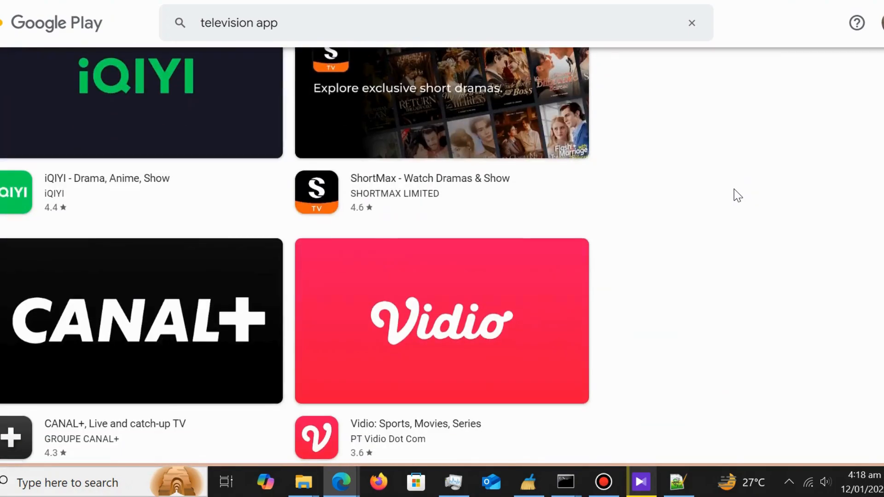
pyautogui.scroll(-3)
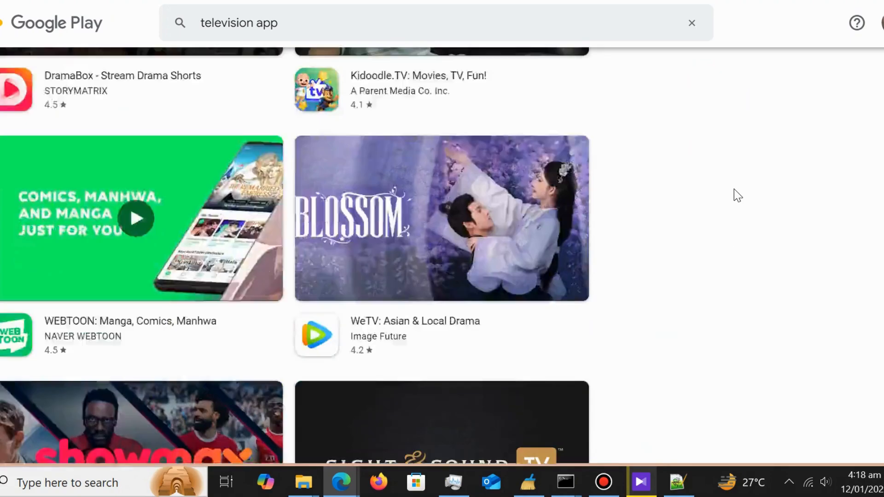
pyautogui.scroll(-3)
pyautogui.write('K')
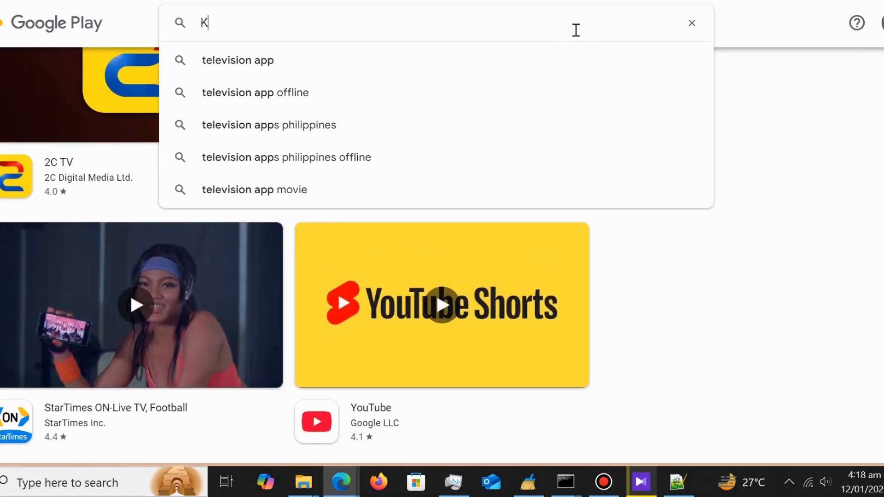
# - Search Google Play for 'KENYA TV stations', browse the results, then start a 'uganda tv' search
pyautogui.write('ENYA TV stations')
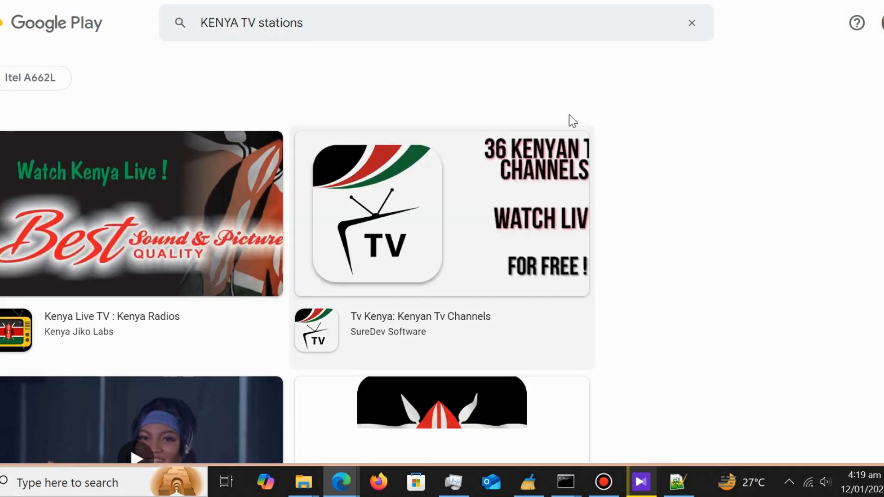
pyautogui.scroll(-3)
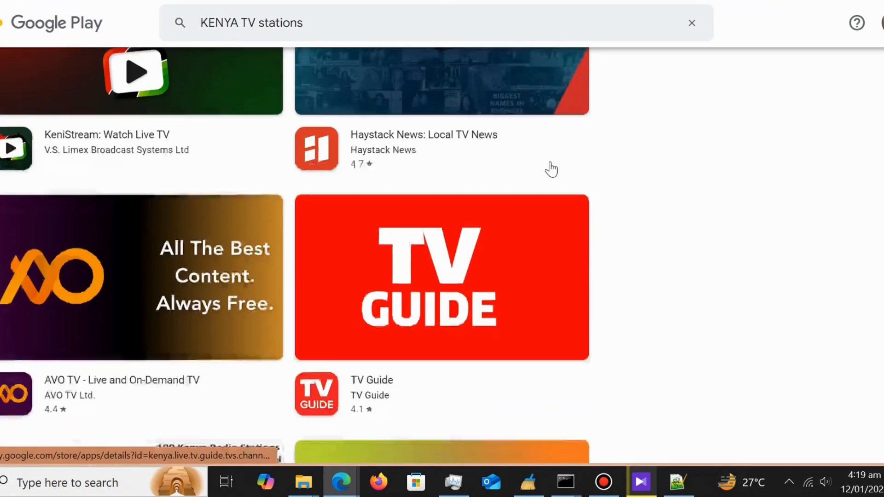
pyautogui.scroll(-3)
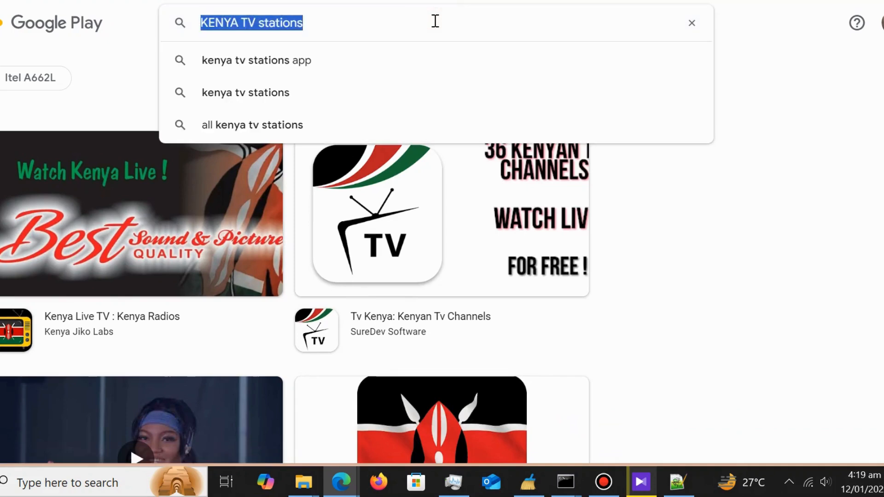
pyautogui.write('uganda tv')
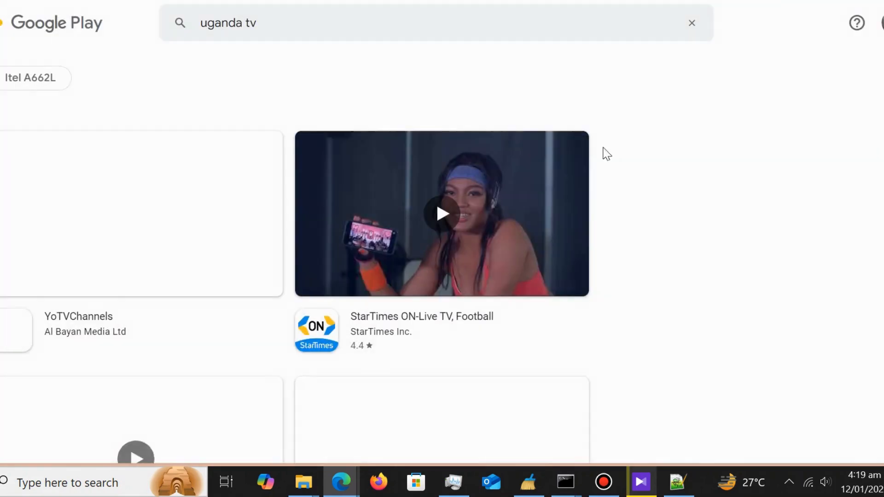
# - Scroll down through the 'uganda tv' search results
pyautogui.scroll(-3)
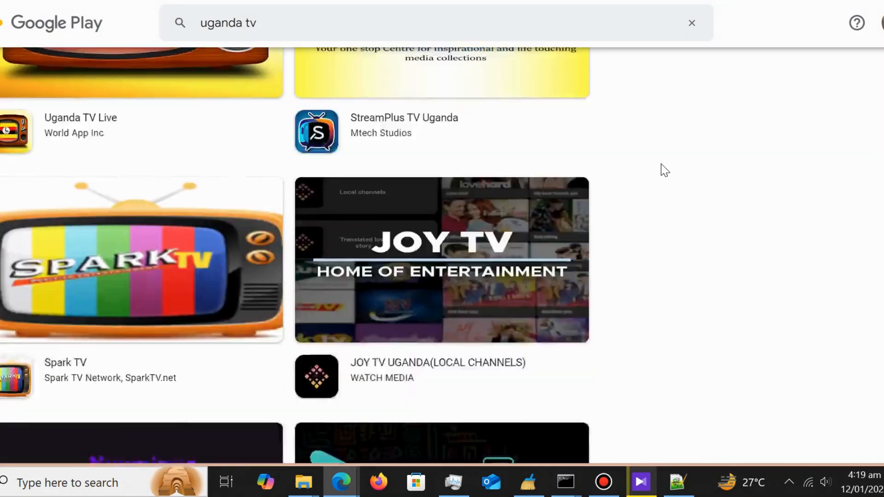
pyautogui.scroll(-3)
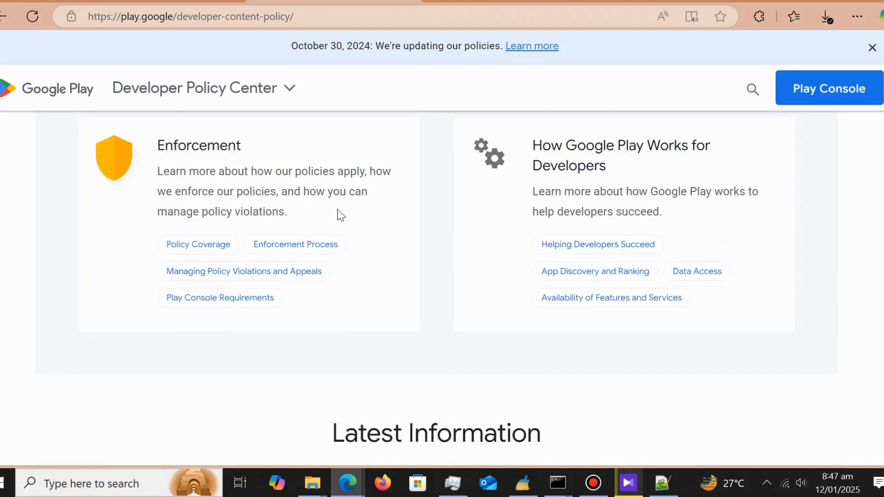
pyautogui.moveTo(280, 234)
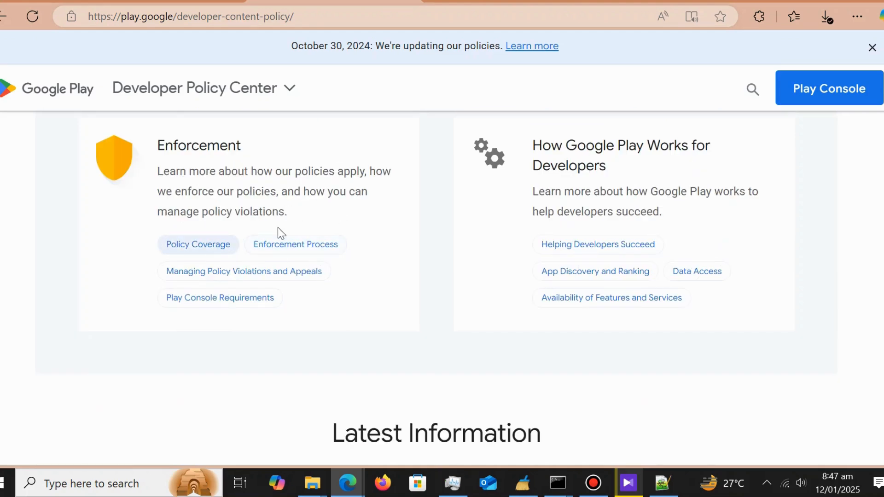
pyautogui.scroll(-3)
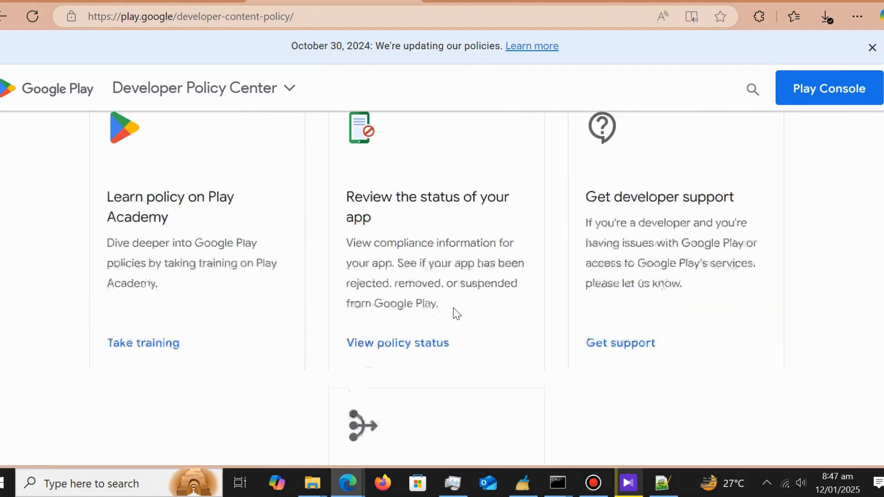
pyautogui.scroll(-3)
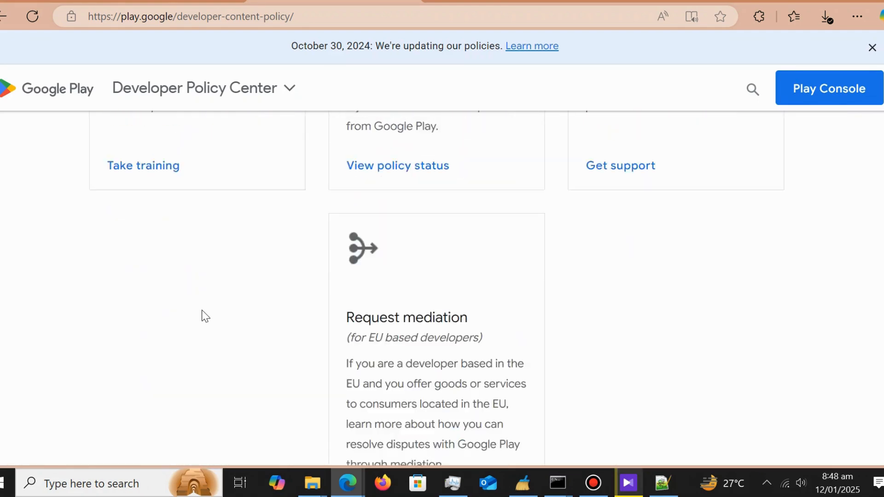
pyautogui.scroll(-3)
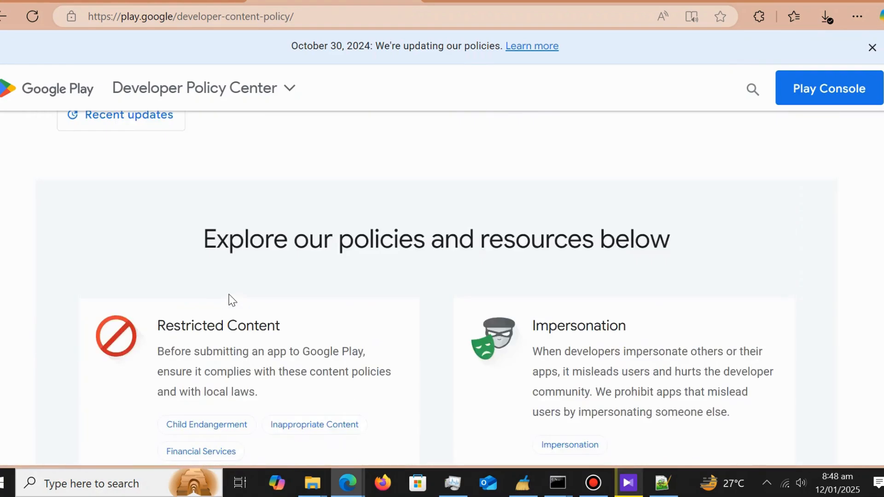
pyautogui.scroll(-3)
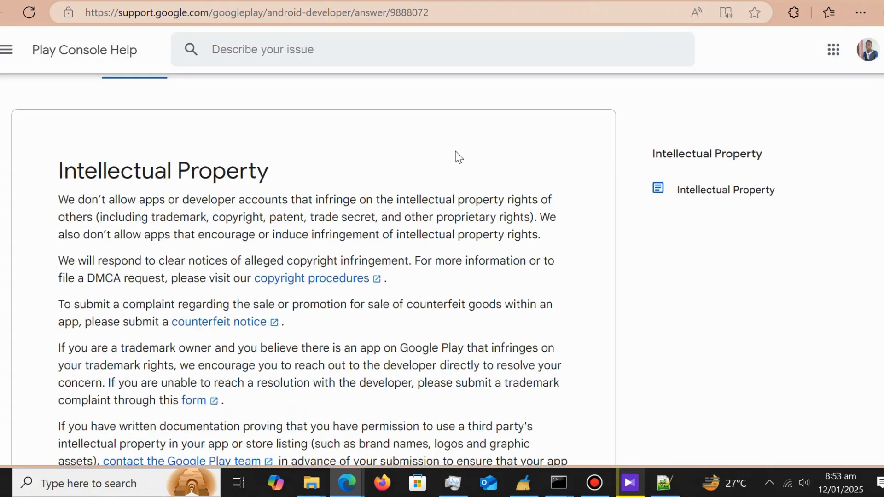
# - Read down through the Intellectual Property article's copyright and trademark infringement sections, then return toward the top
pyautogui.scroll(-3)
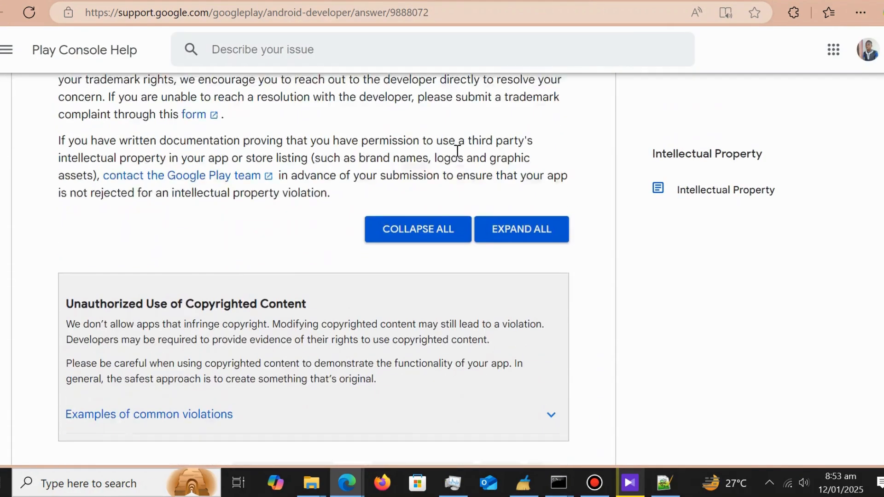
pyautogui.scroll(-3)
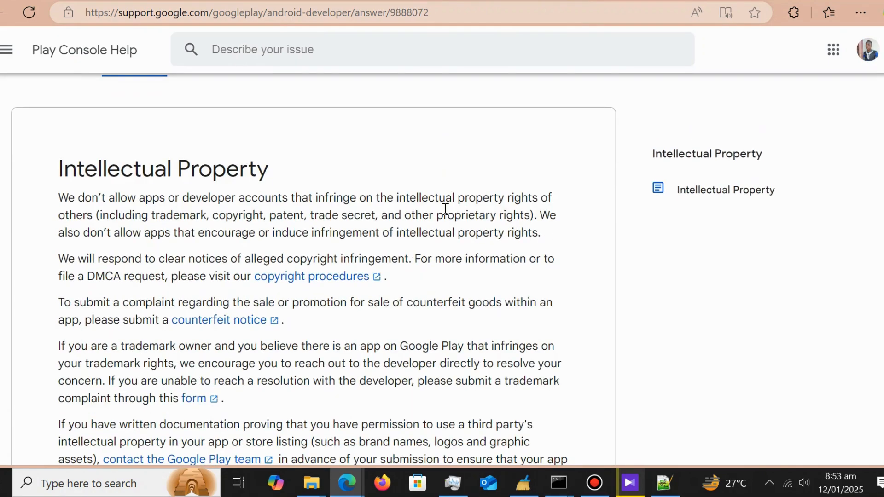
pyautogui.scroll(-3)
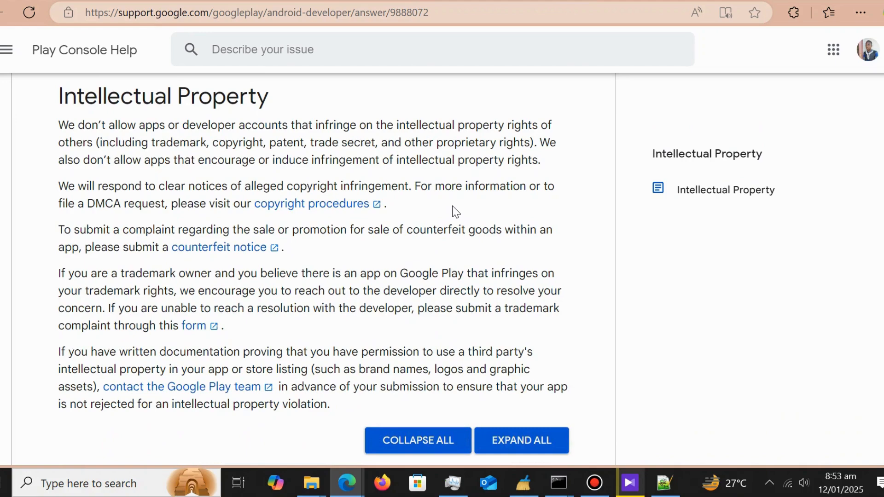
pyautogui.scroll(-3)
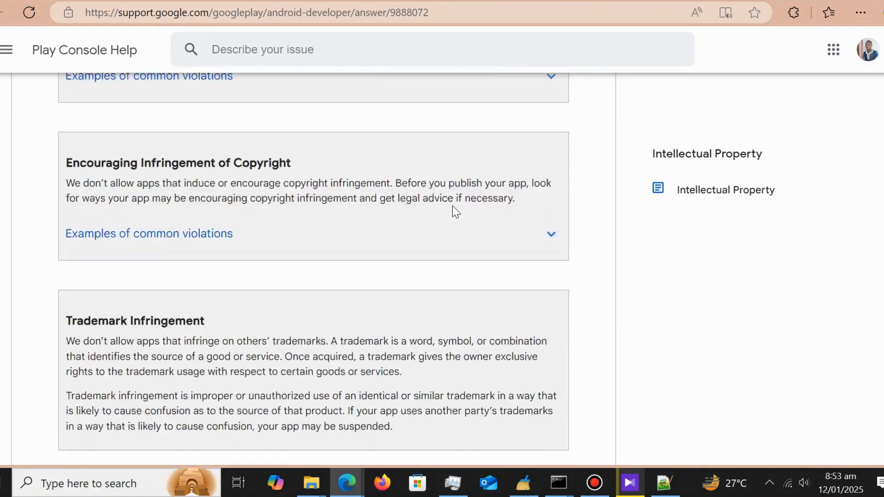
pyautogui.scroll(-3)
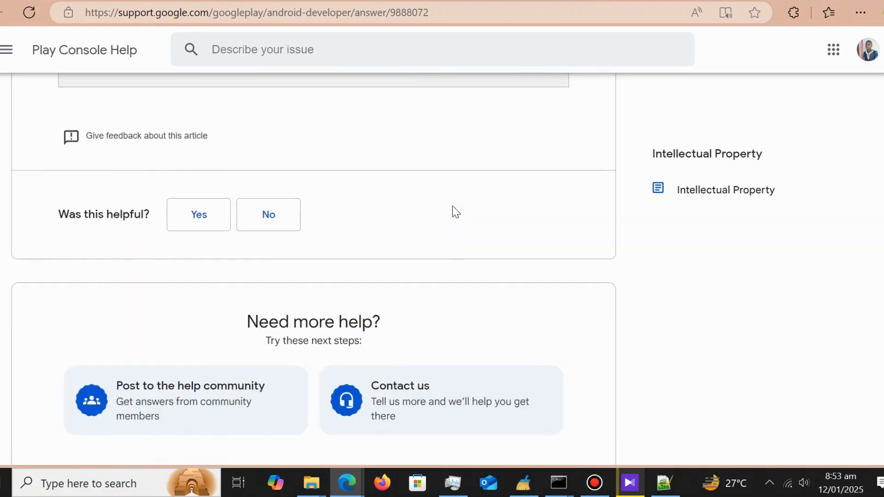
pyautogui.scroll(3)
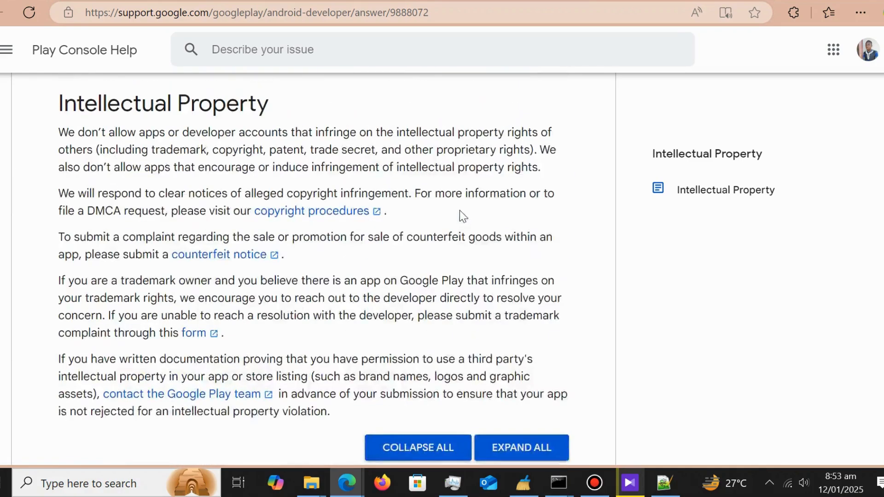
pyautogui.scroll(3)
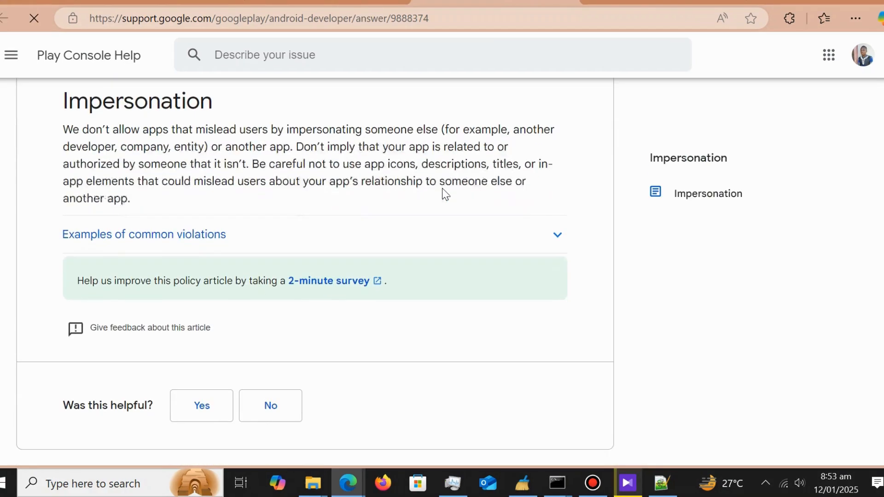
# - Expand 'Examples of common violations' in the Impersonation article and browse its example images
pyautogui.scroll(-3)
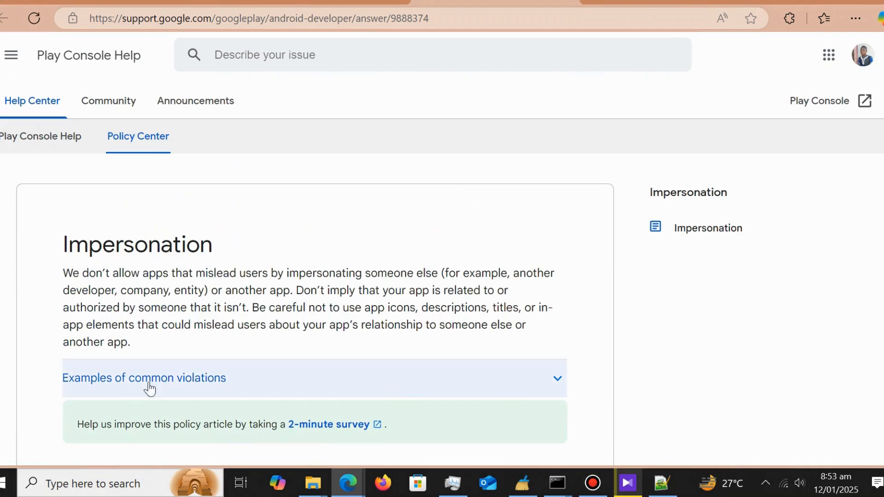
pyautogui.click(144, 378)
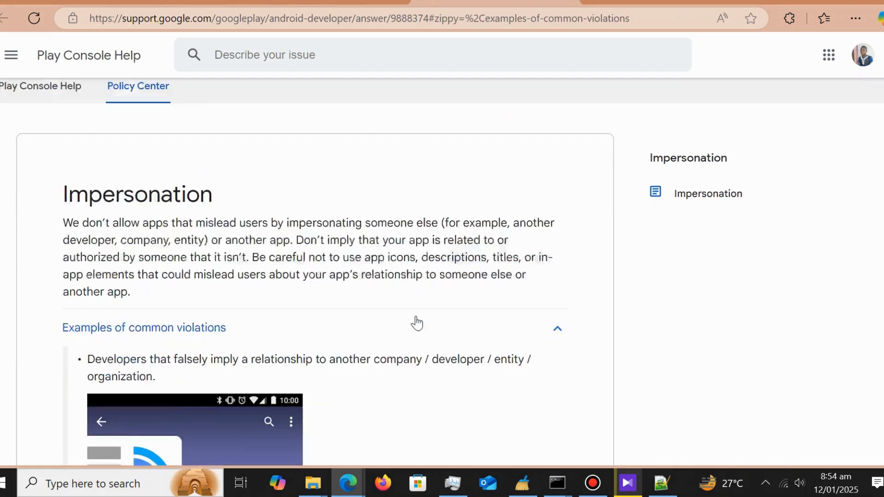
pyautogui.scroll(-3)
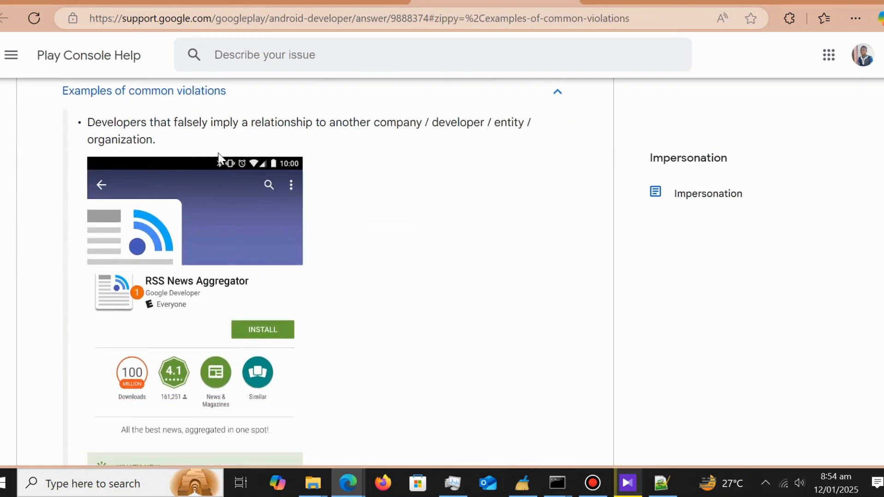
pyautogui.scroll(-3)
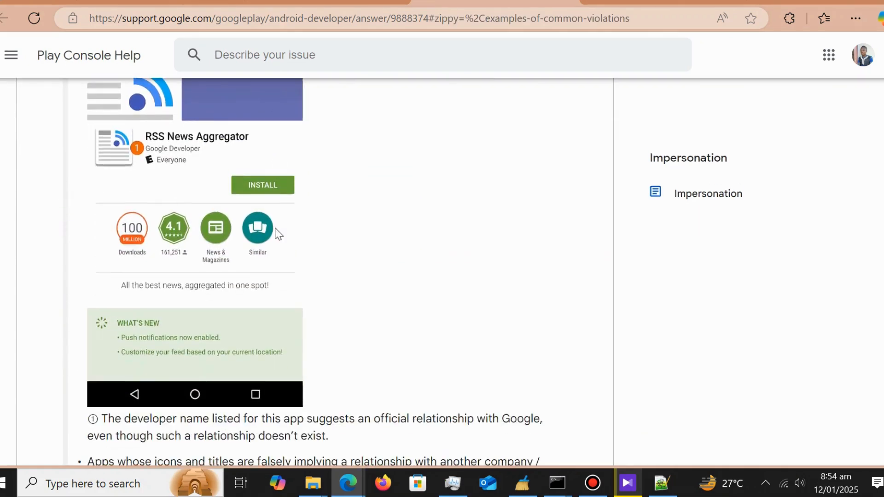
pyautogui.scroll(-3)
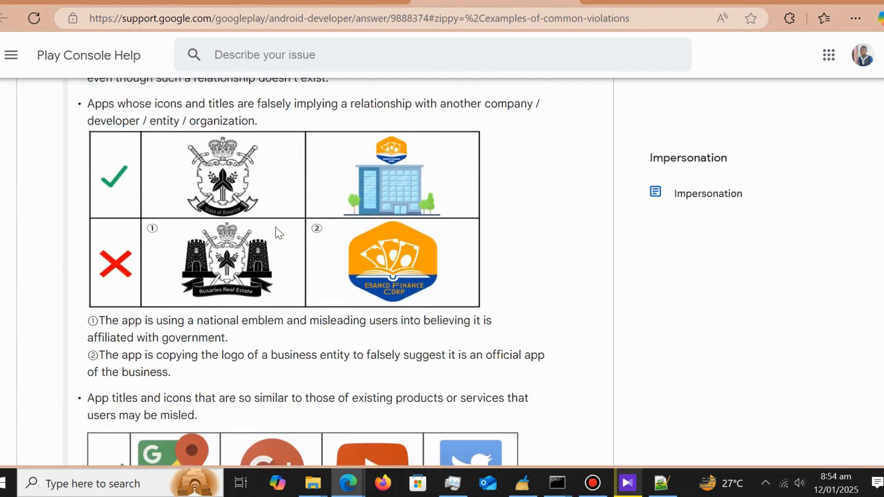
pyautogui.scroll(-3)
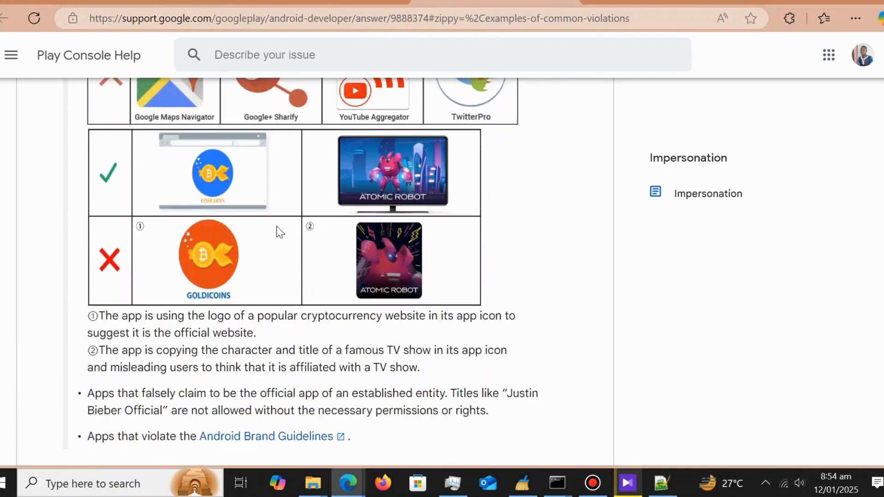
pyautogui.scroll(3)
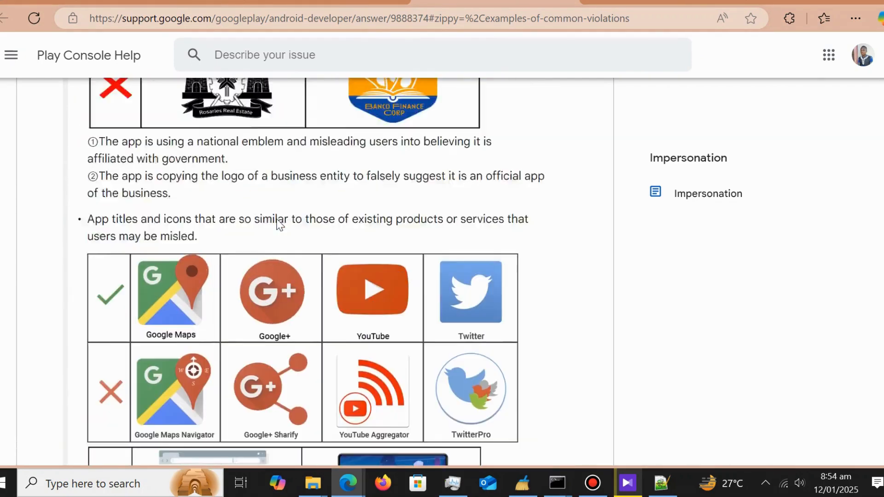
pyautogui.scroll(-3)
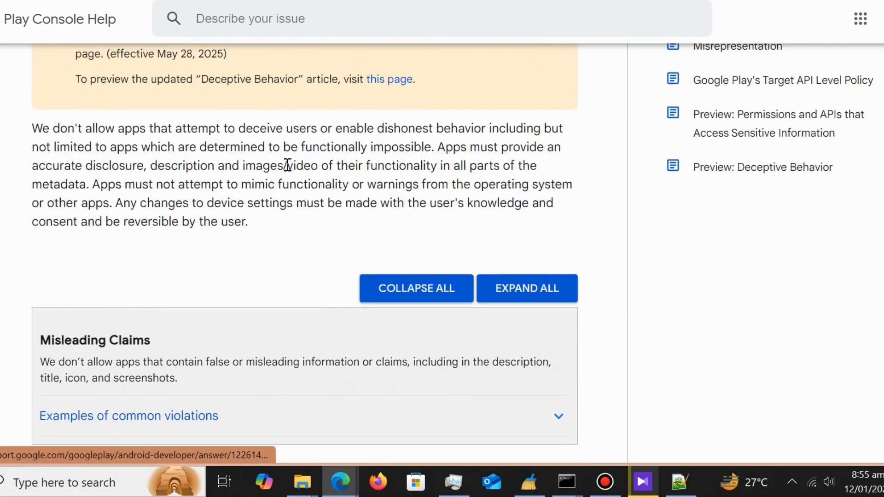
# - Scroll through the Deceptive Behavior article's Misleading Claims, Device Settings Changes and Dishonest Behavior sections
pyautogui.scroll(-3)
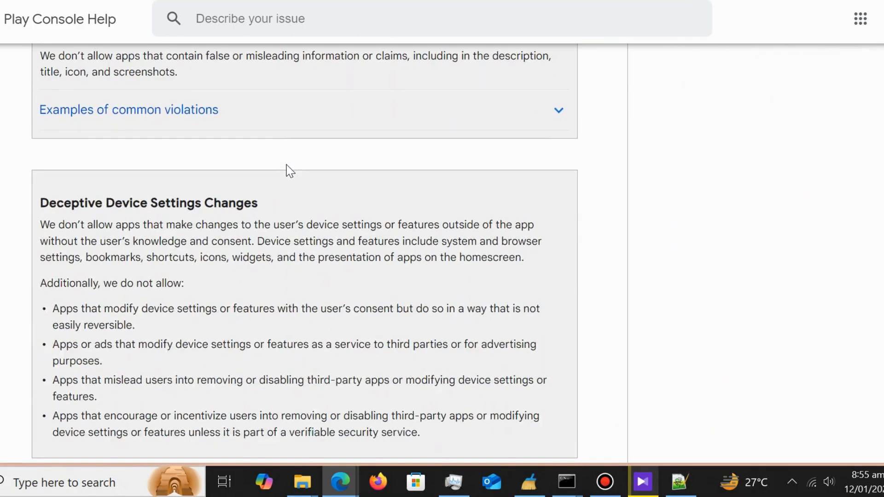
pyautogui.scroll(-3)
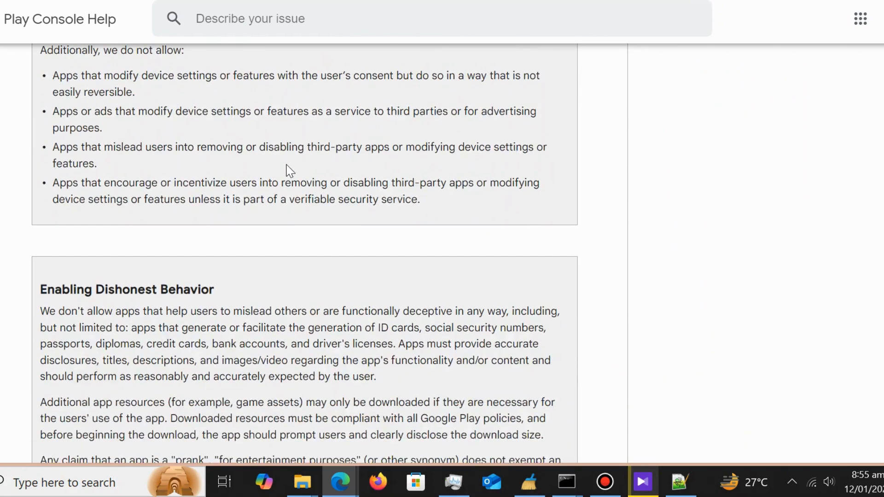
pyautogui.scroll(-3)
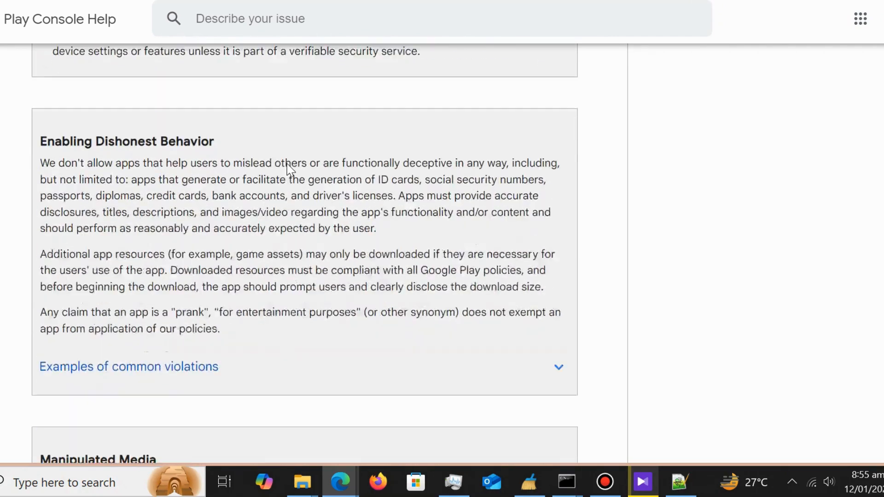
pyautogui.scroll(-3)
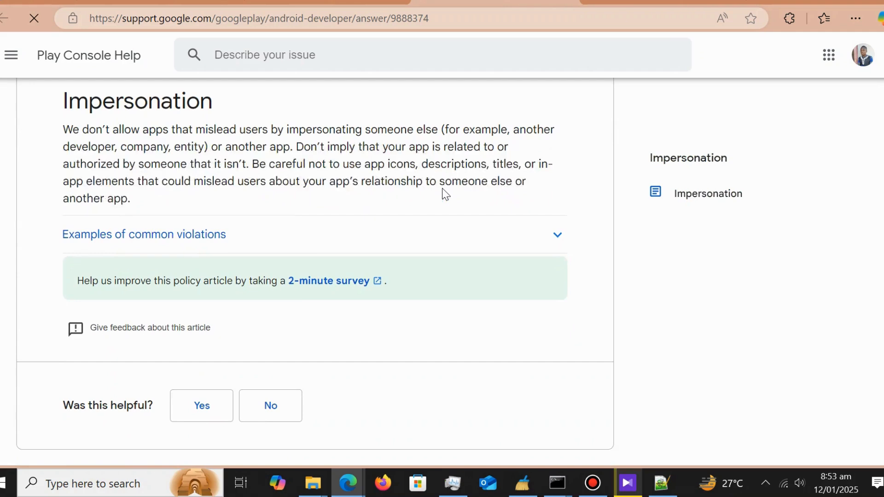
# - Expand the Impersonation 'Examples of common violations' again and browse the icon-similarity tables
pyautogui.scroll(-3)
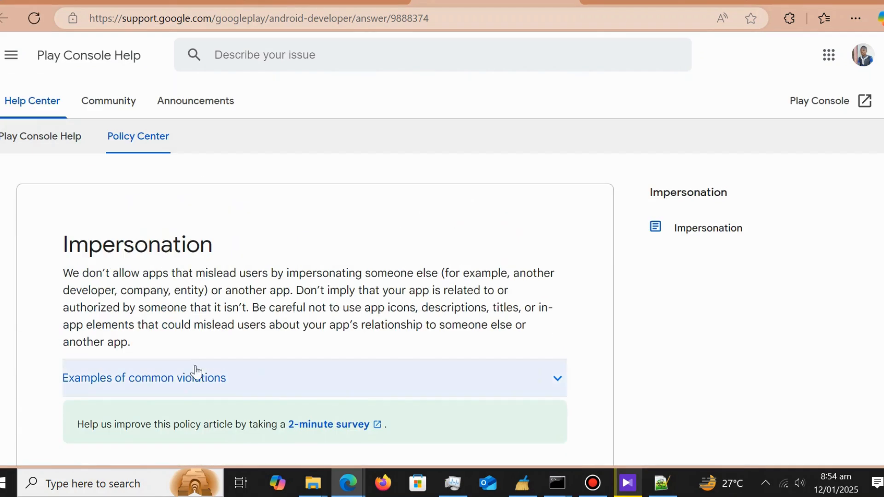
pyautogui.click(143, 377)
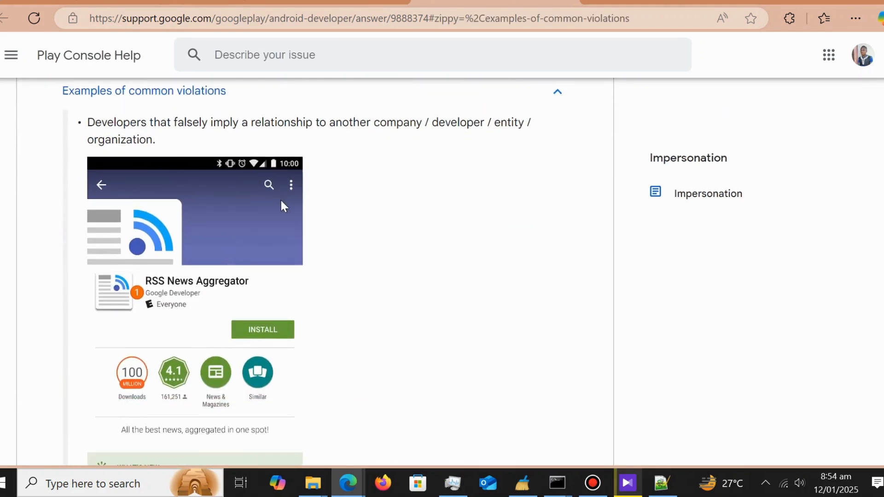
pyautogui.scroll(-3)
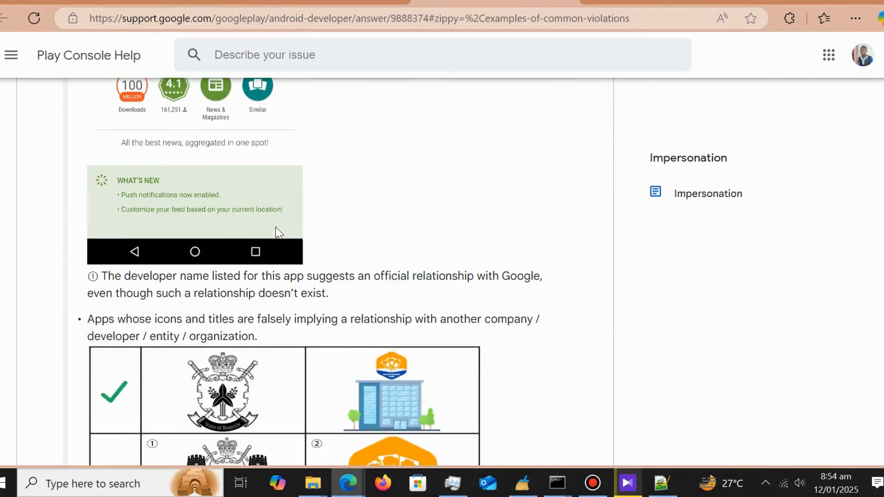
pyautogui.scroll(-3)
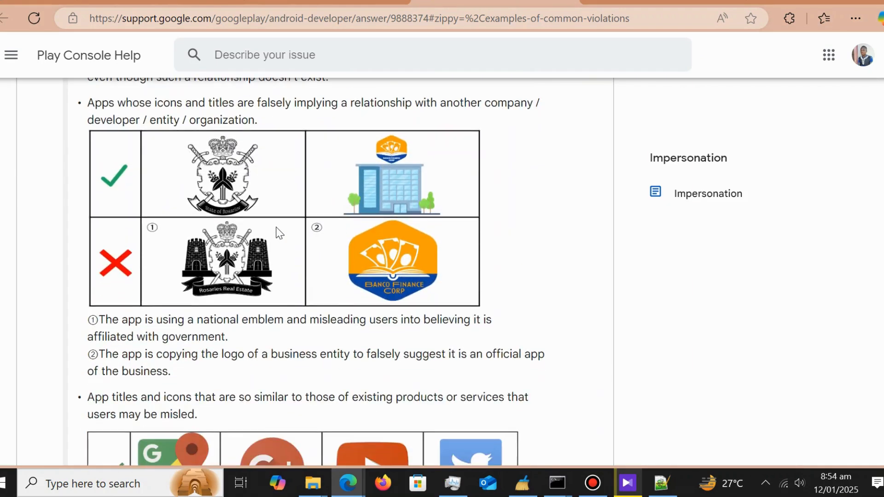
pyautogui.scroll(-3)
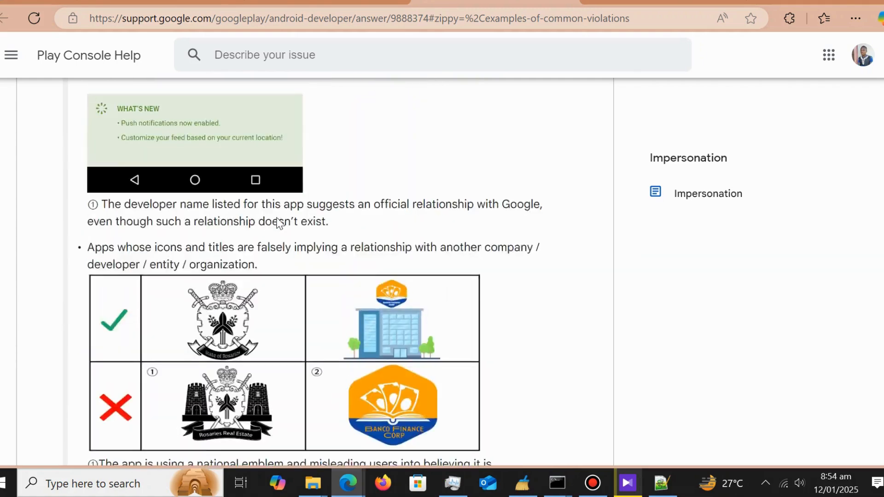
pyautogui.scroll(-3)
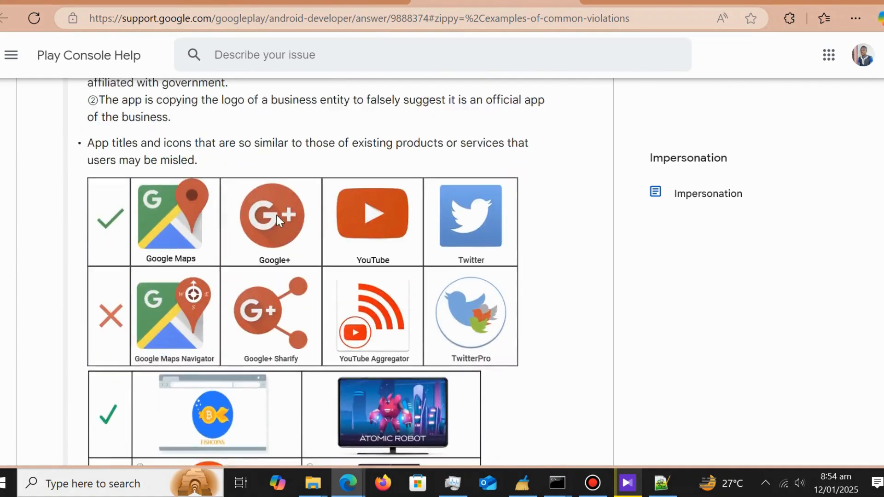
pyautogui.scroll(3)
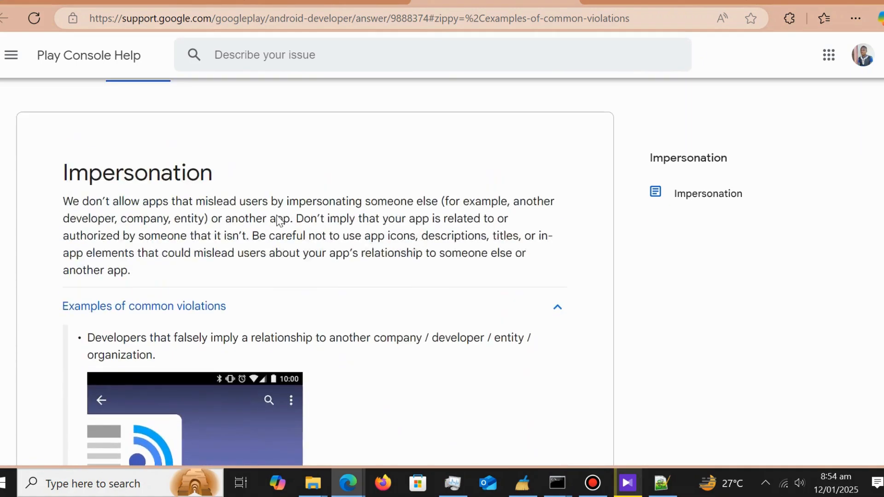